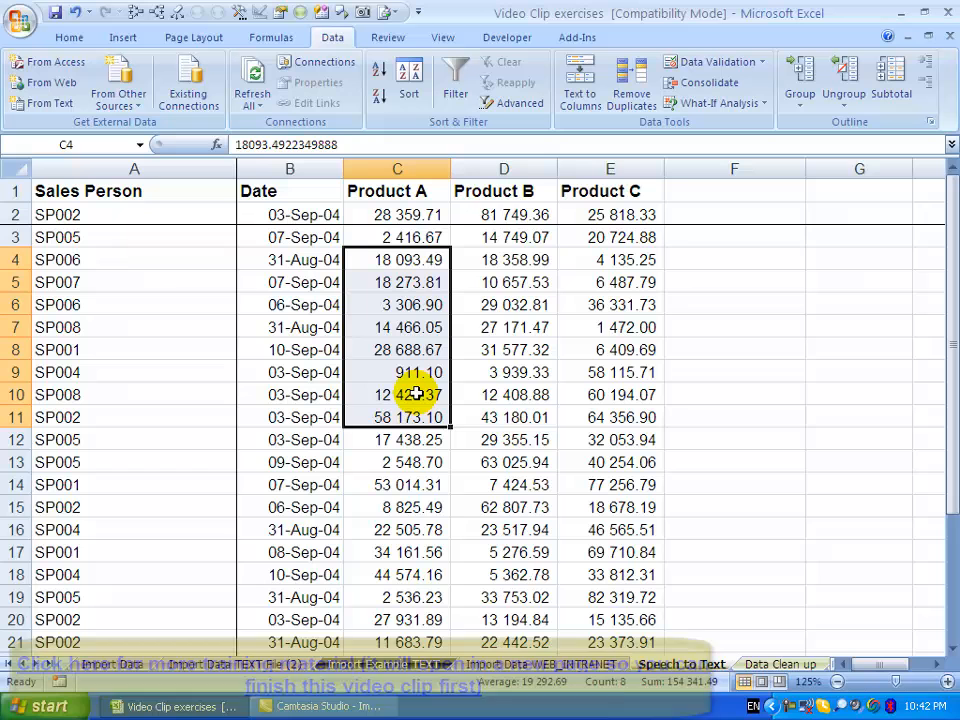
pyautogui.moveTo(464, 316)
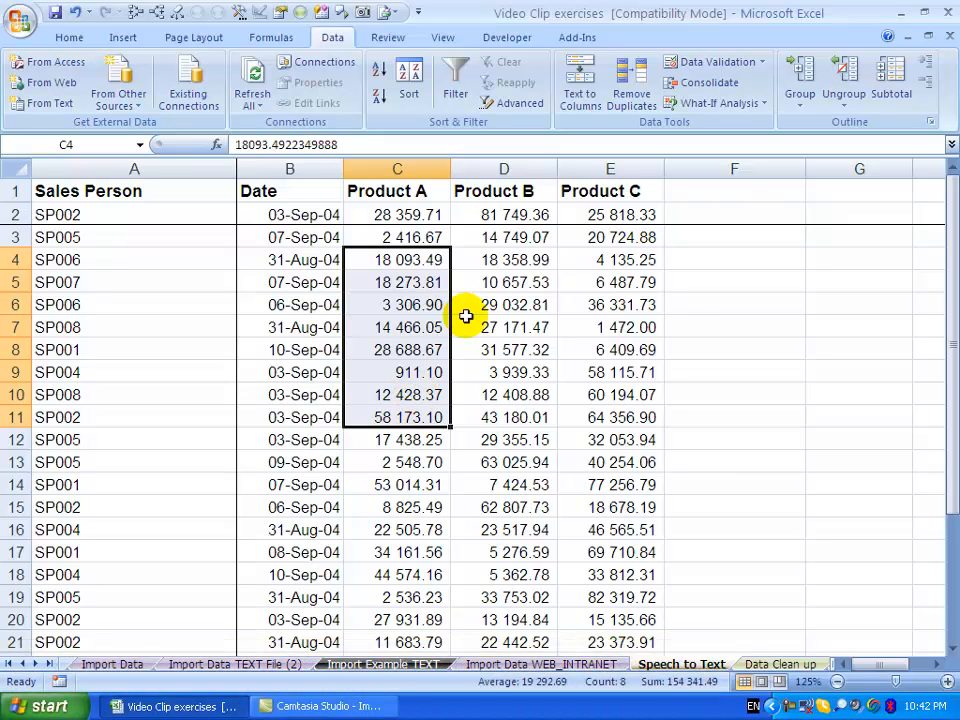
pyautogui.moveTo(384, 260)
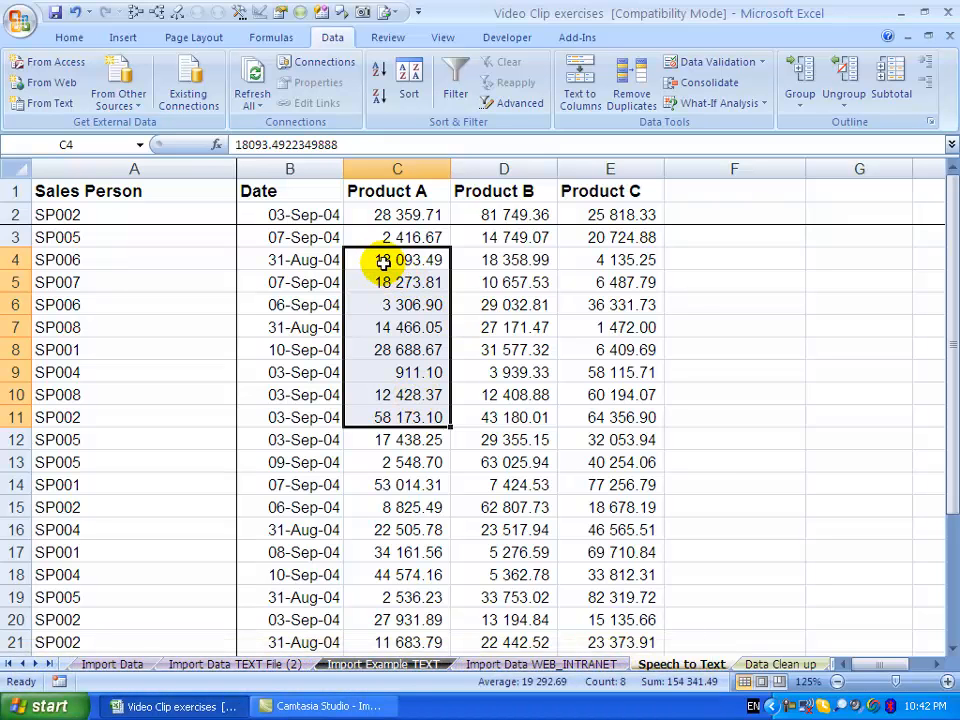
pyautogui.moveTo(418, 282)
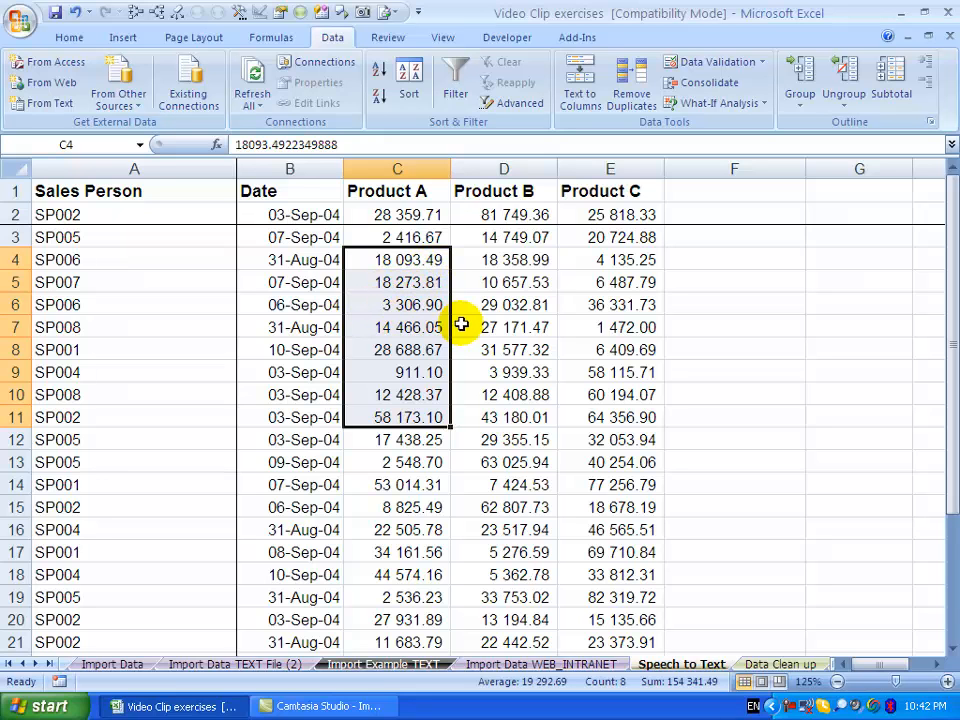
pyautogui.moveTo(424, 390)
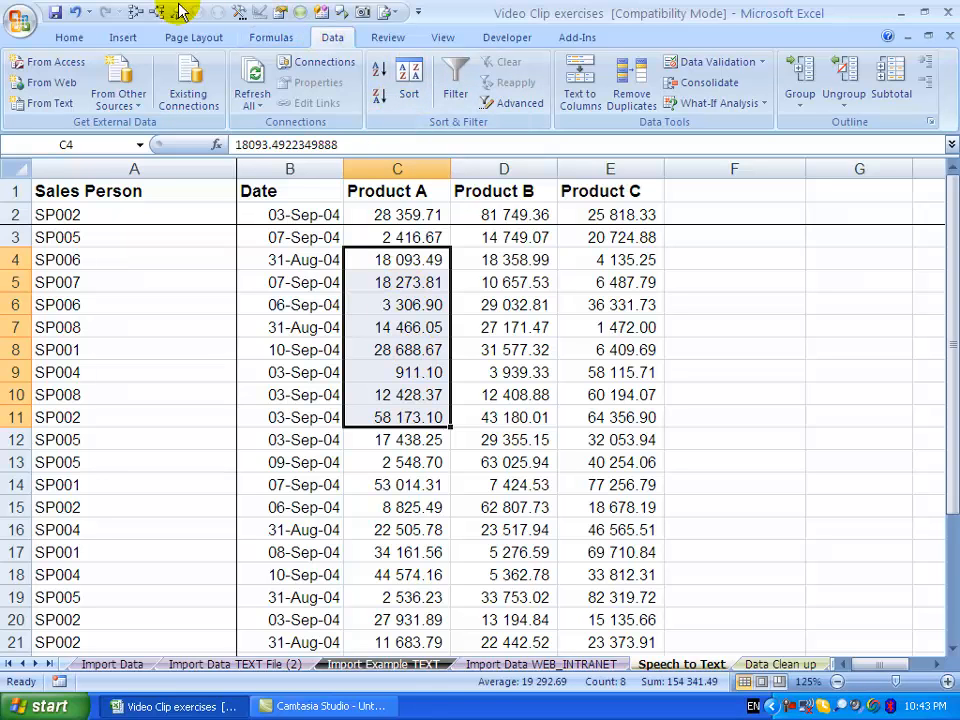
pyautogui.moveTo(22, 18)
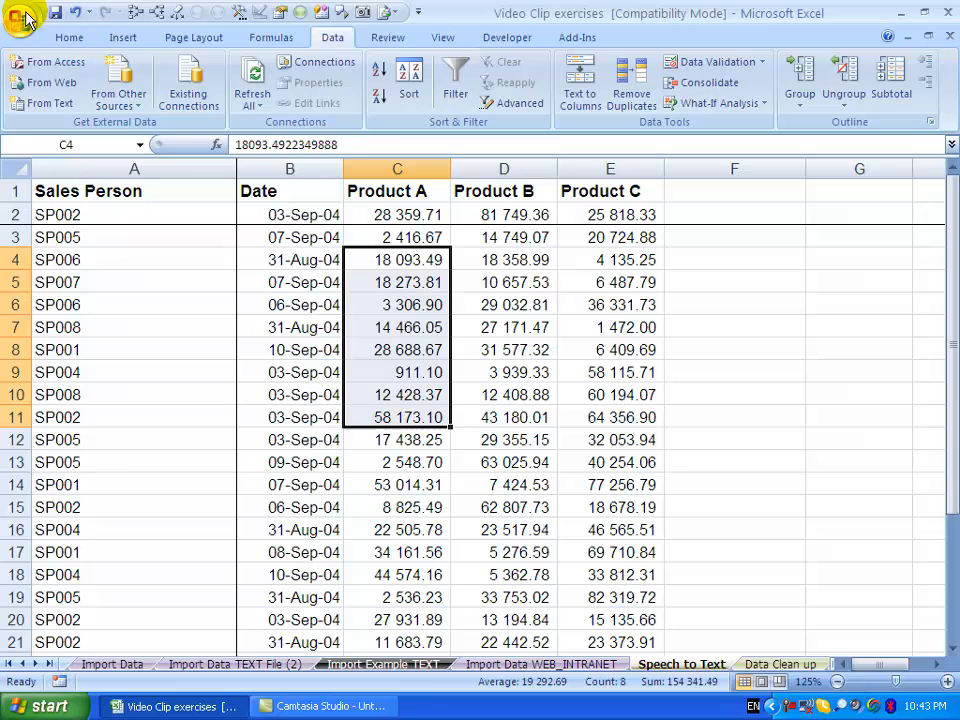
# Step: Open the Excel Options window from the Office button menu
pyautogui.click(20, 16)
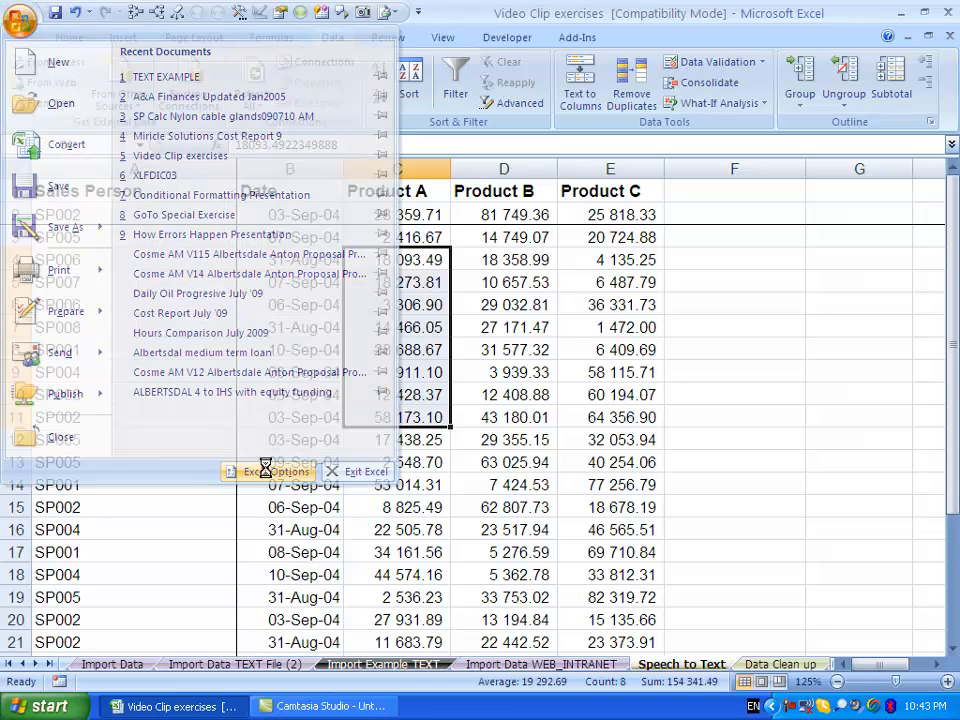
pyautogui.click(284, 472)
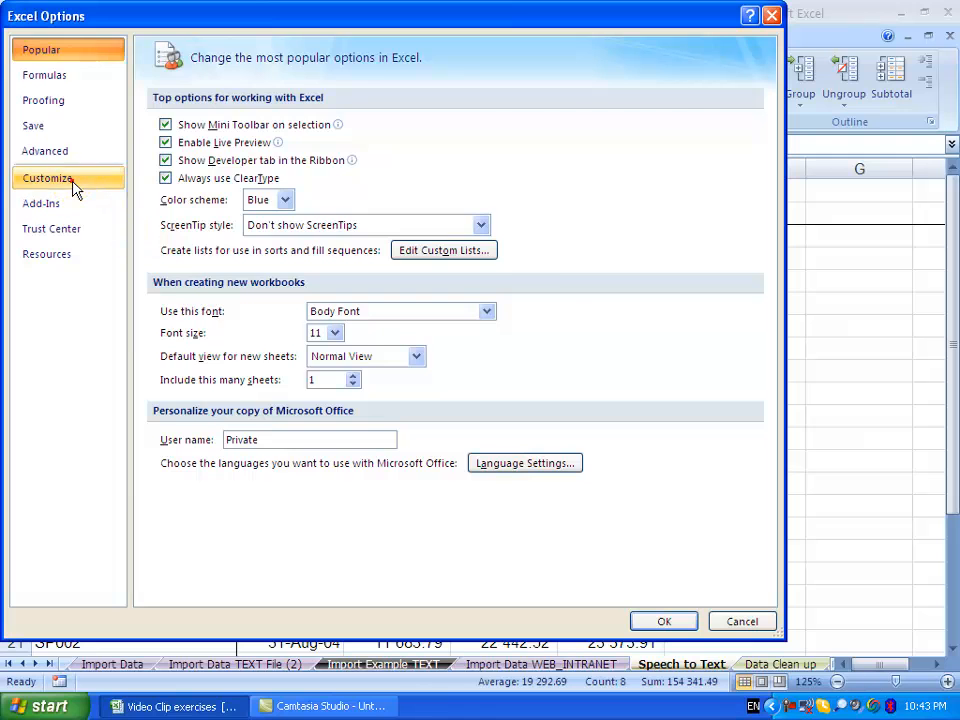
# Step: Switch to the Customize page and list All Commands for the Quick Access Toolbar
pyautogui.click(48, 176)
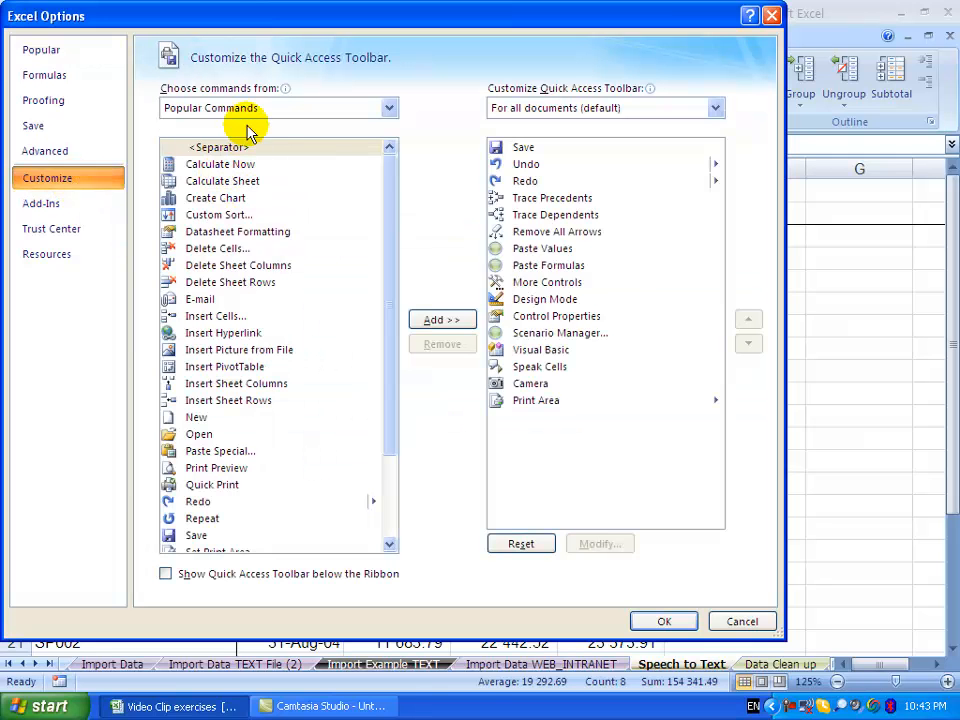
pyautogui.click(388, 108)
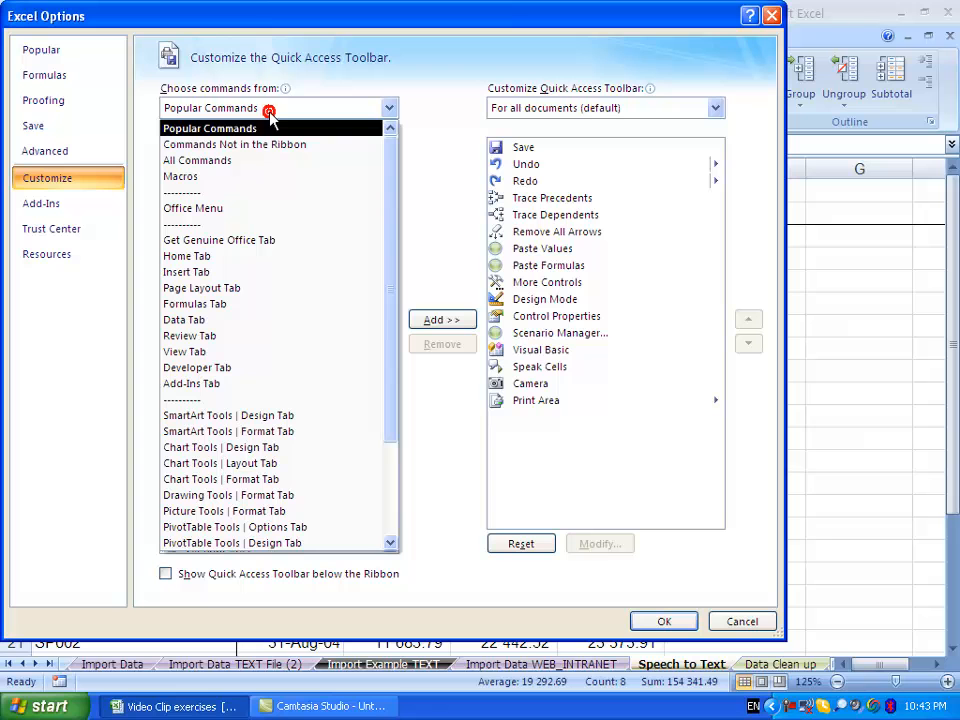
pyautogui.click(196, 160)
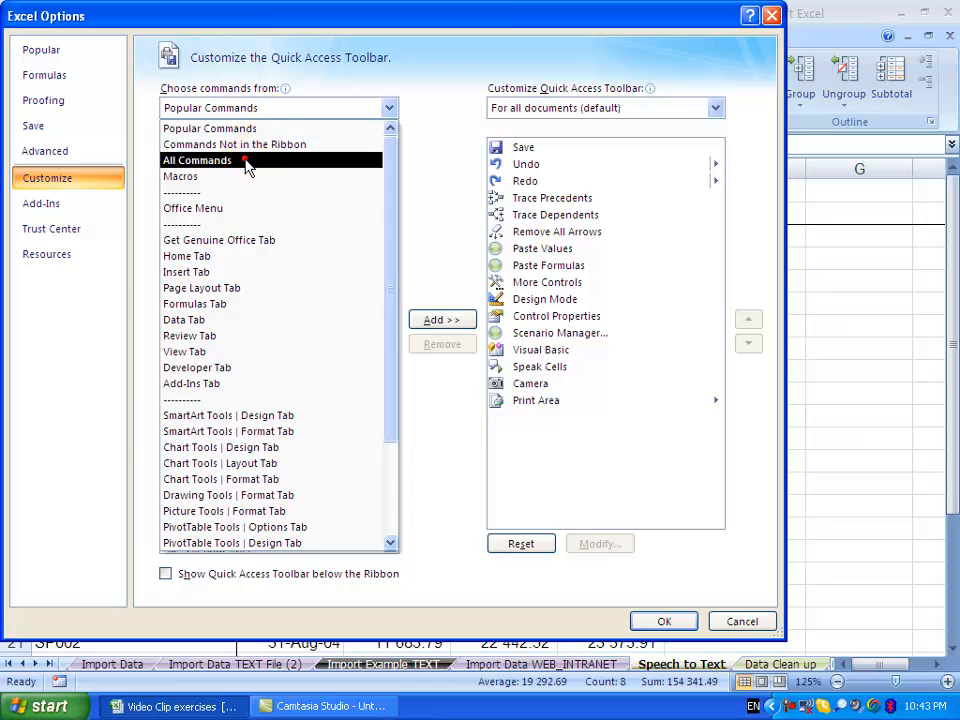
pyautogui.click(196, 160)
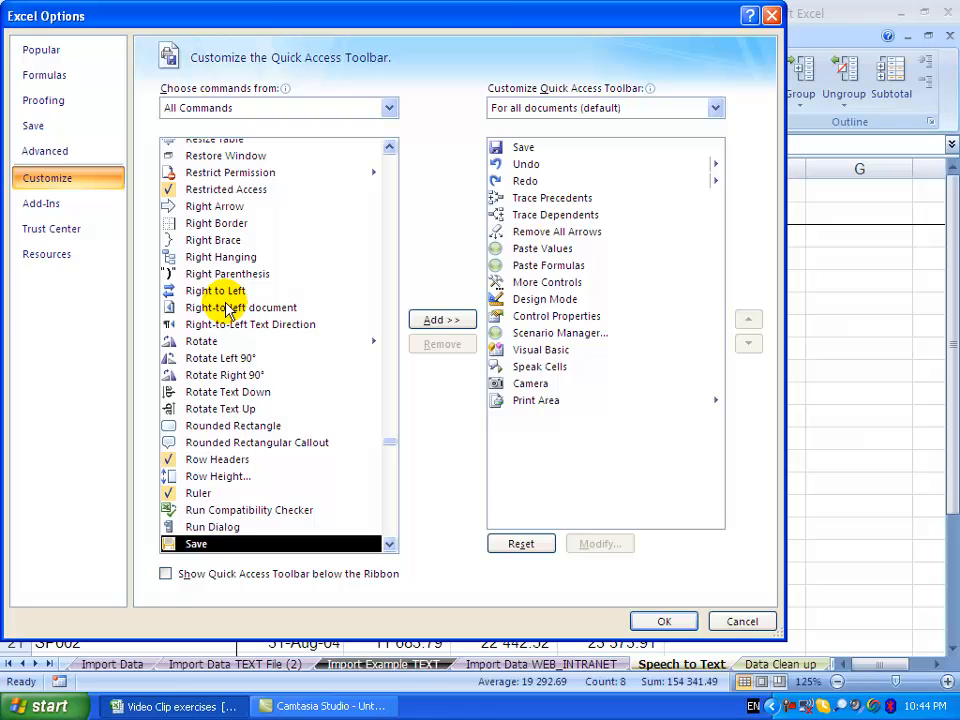
# Step: Locate and select the Speak Cells and Stop Speaking Cells commands in the list
pyautogui.scroll(-3)
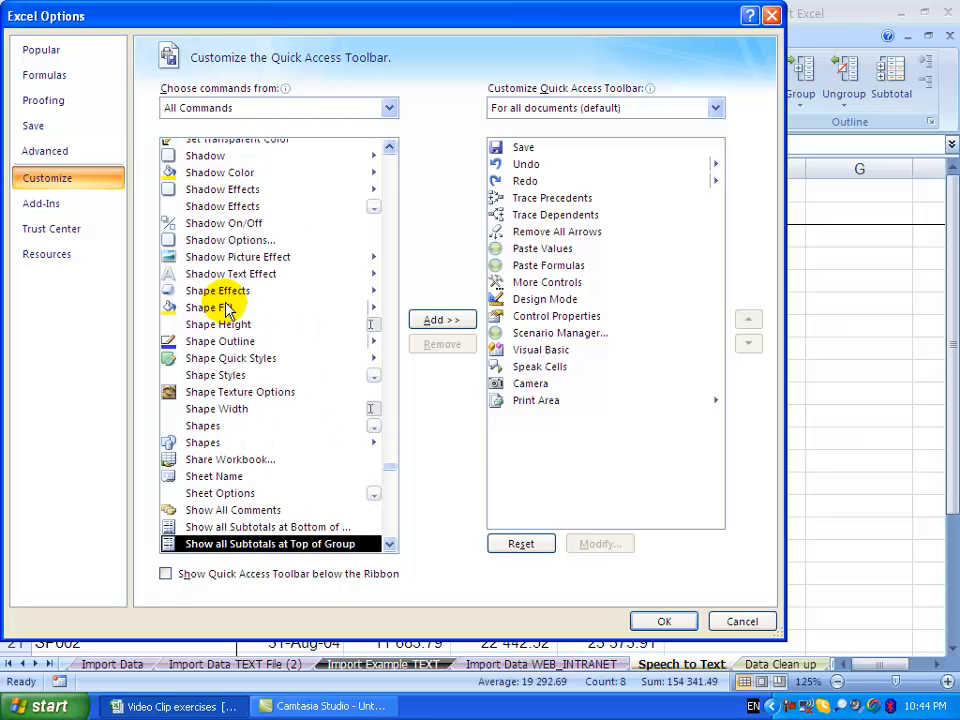
pyautogui.scroll(-3)
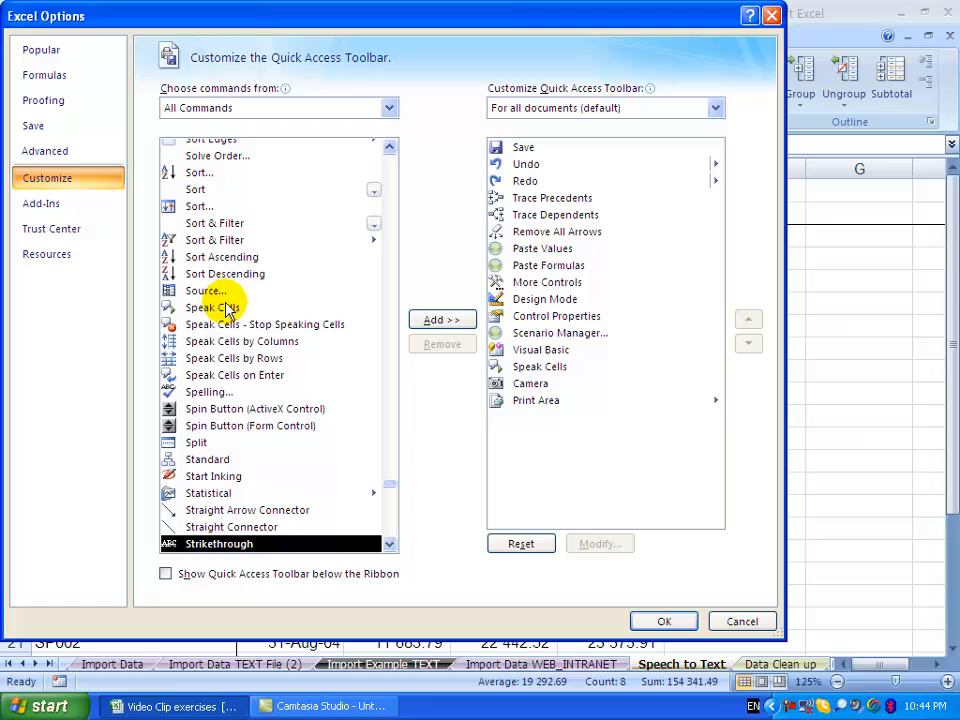
pyautogui.click(212, 308)
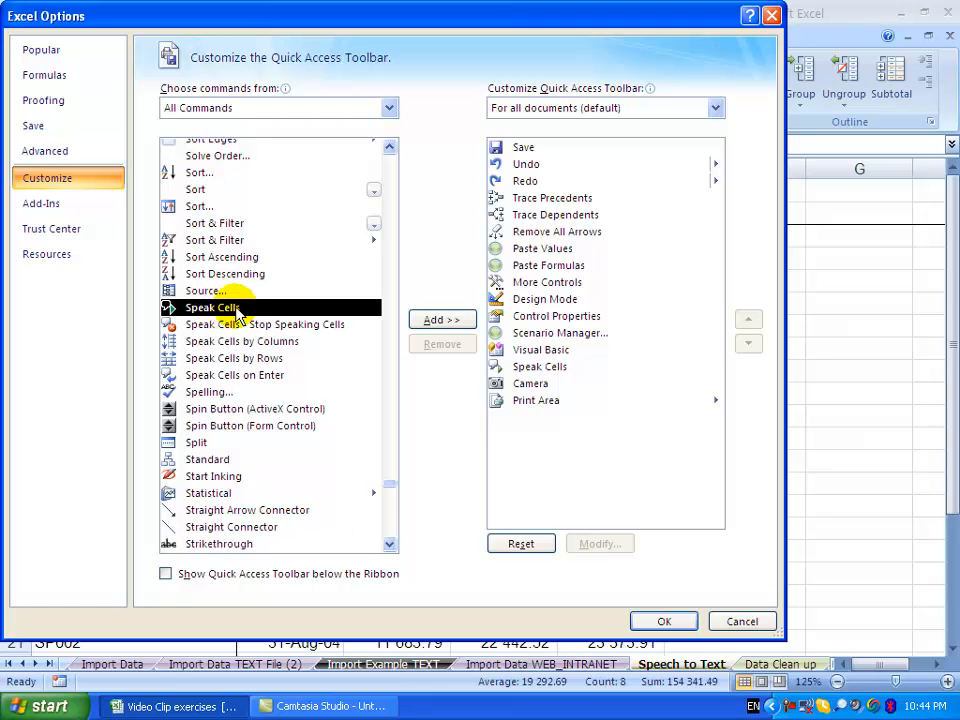
pyautogui.moveTo(258, 332)
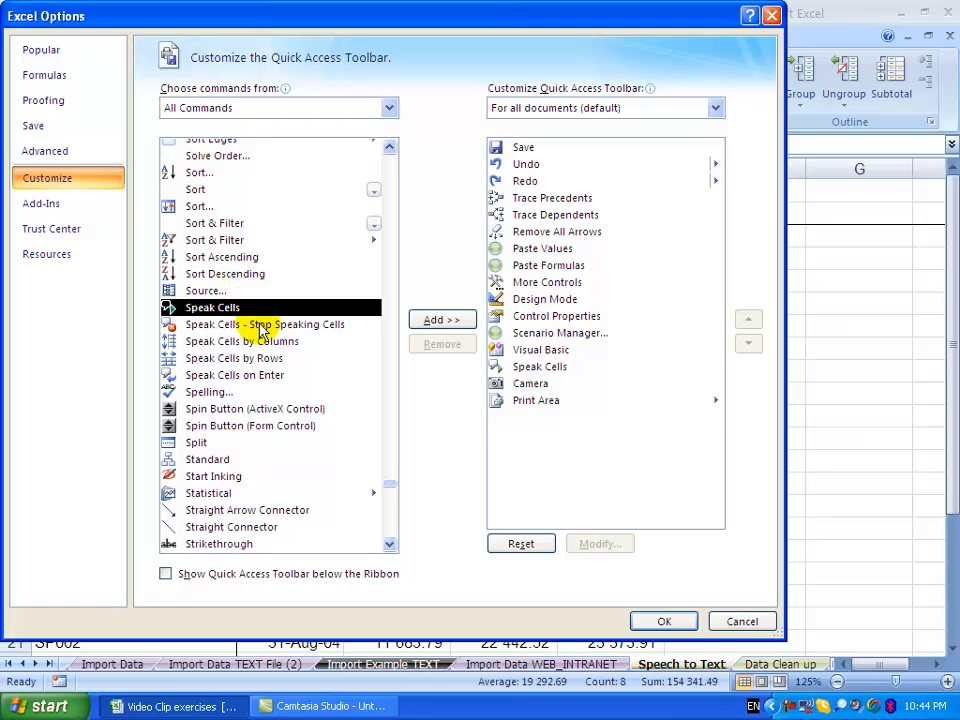
pyautogui.click(264, 324)
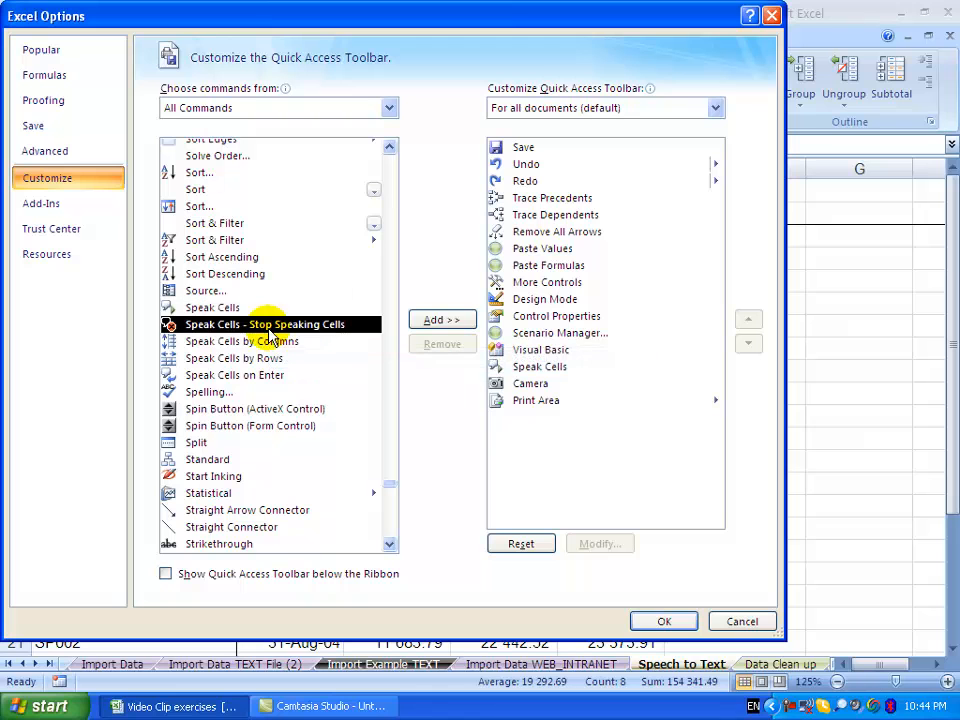
pyautogui.moveTo(270, 348)
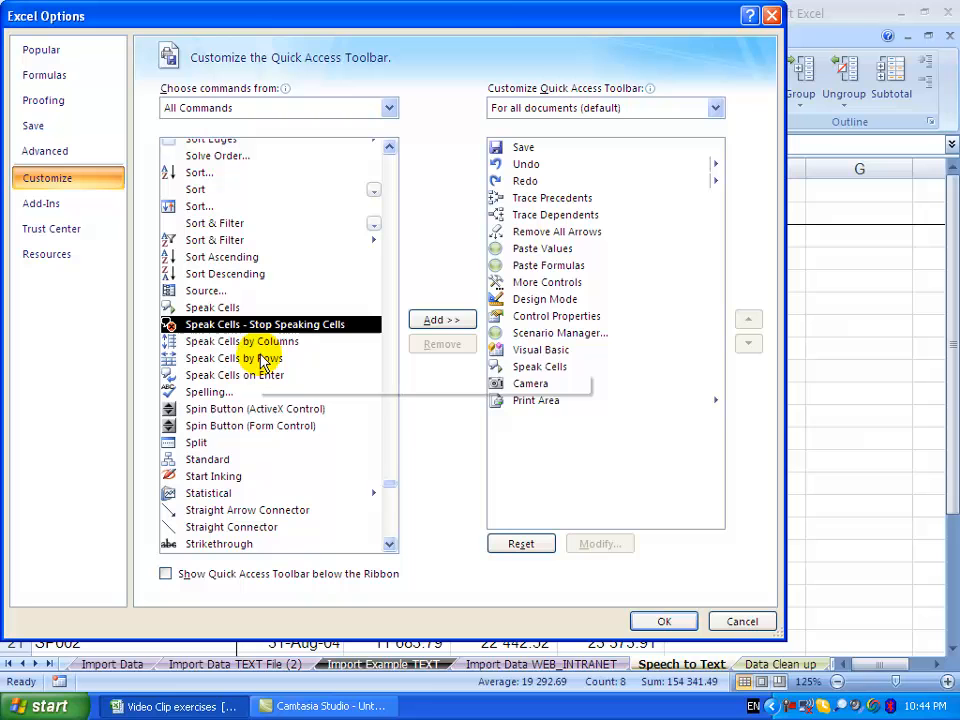
pyautogui.moveTo(264, 376)
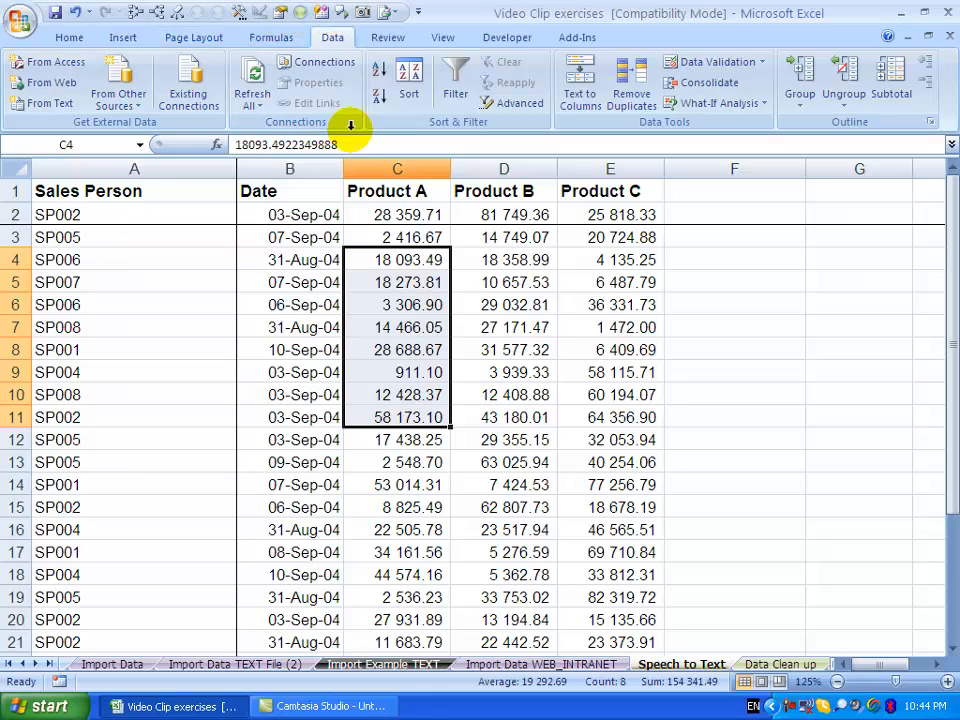
# Step: Select only cell C4, the first Product A value
pyautogui.click(396, 260)
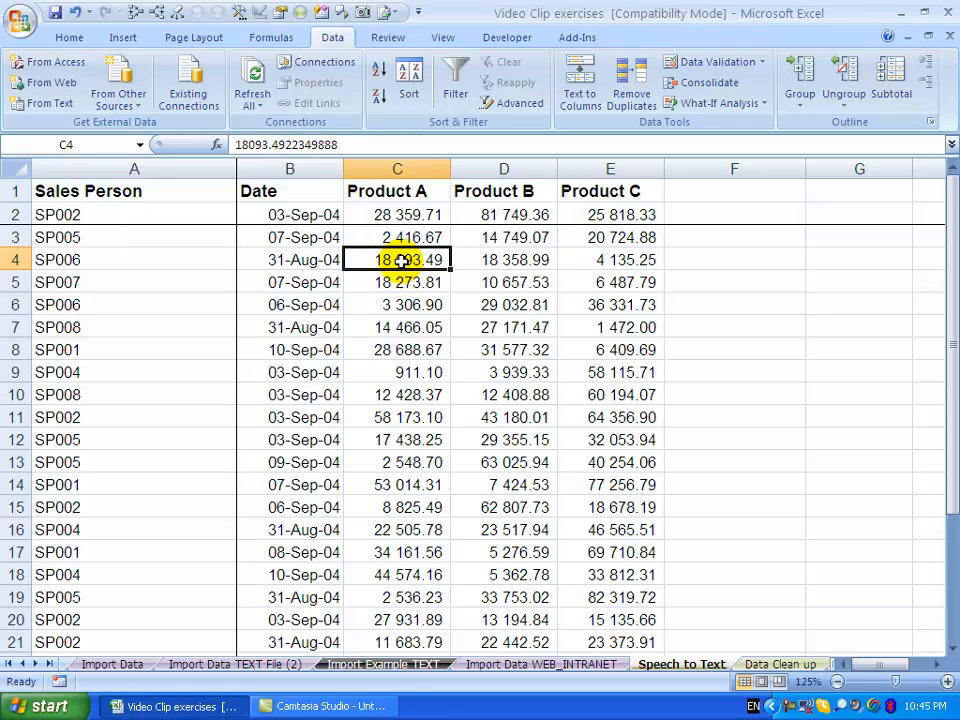
# Step: Select Product A values C4:C12 and have Speak Cells read them aloud in sequence
pyautogui.moveTo(396, 260); pyautogui.dragTo(396, 440)
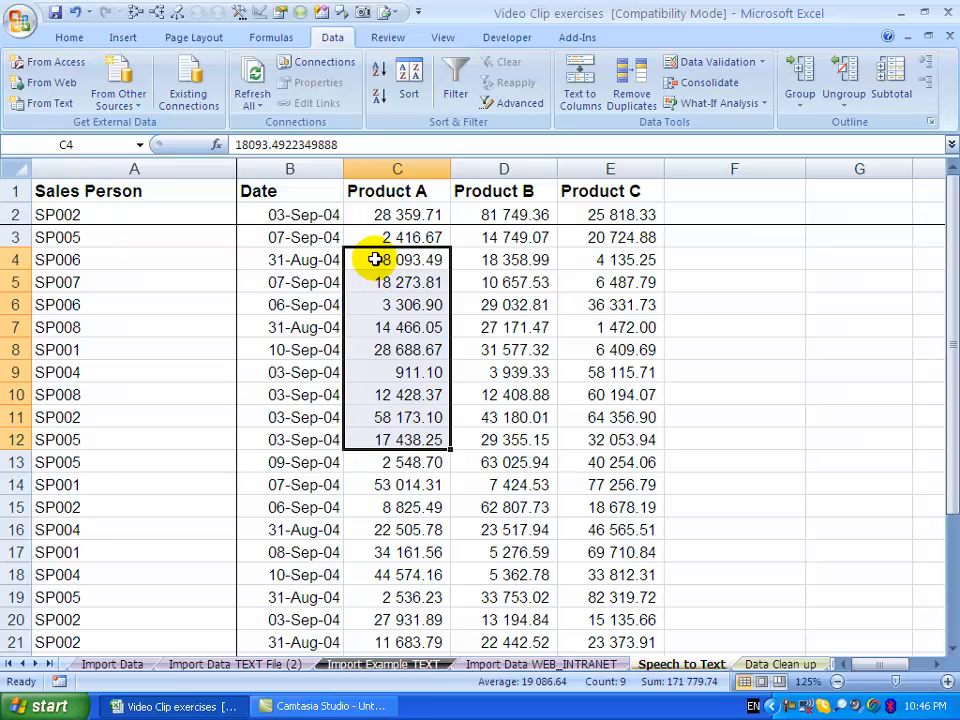
pyautogui.click(396, 282)
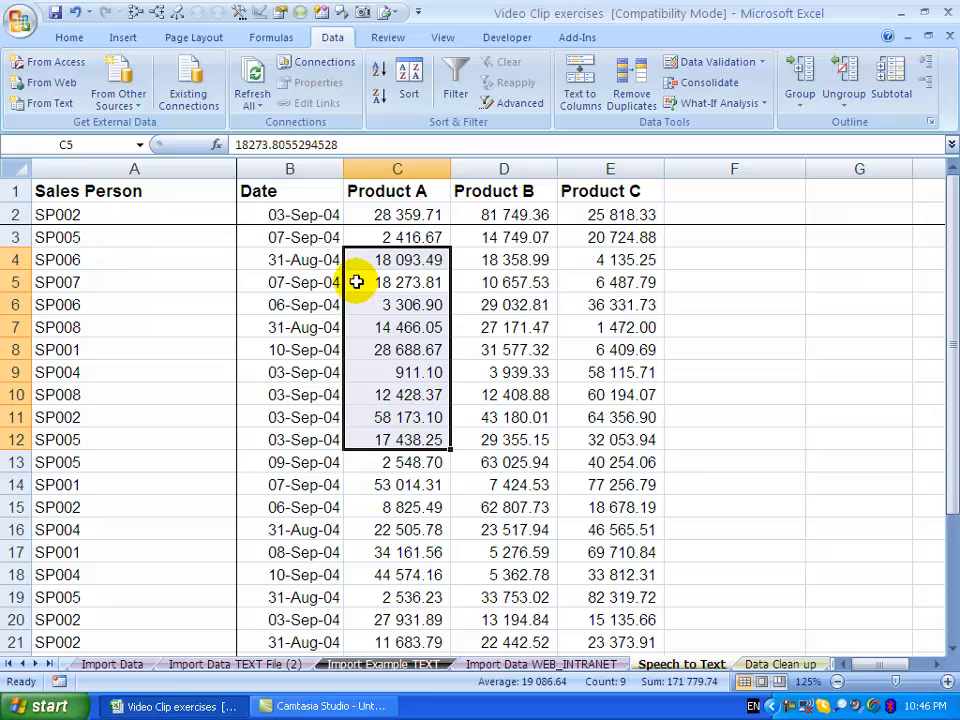
pyautogui.click(396, 304)
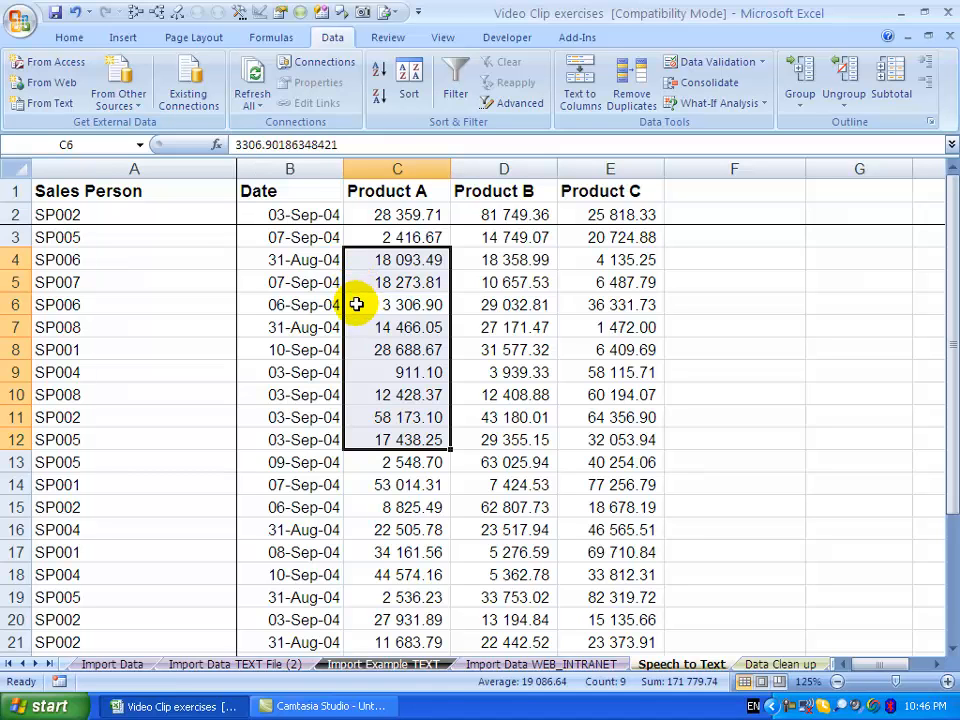
pyautogui.moveTo(356, 328)
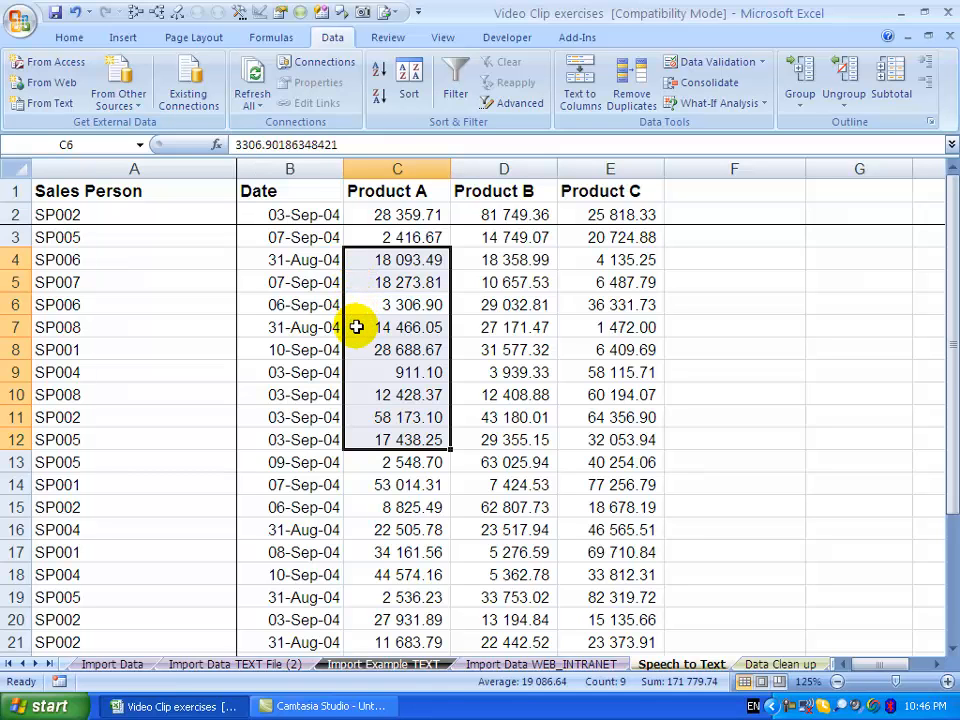
pyautogui.click(396, 328)
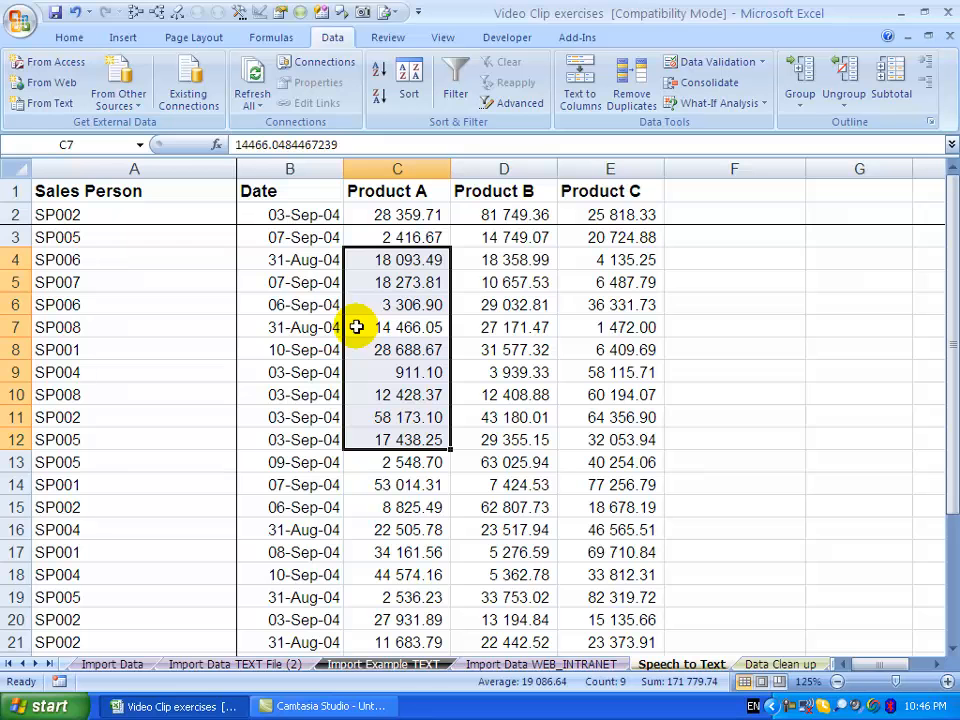